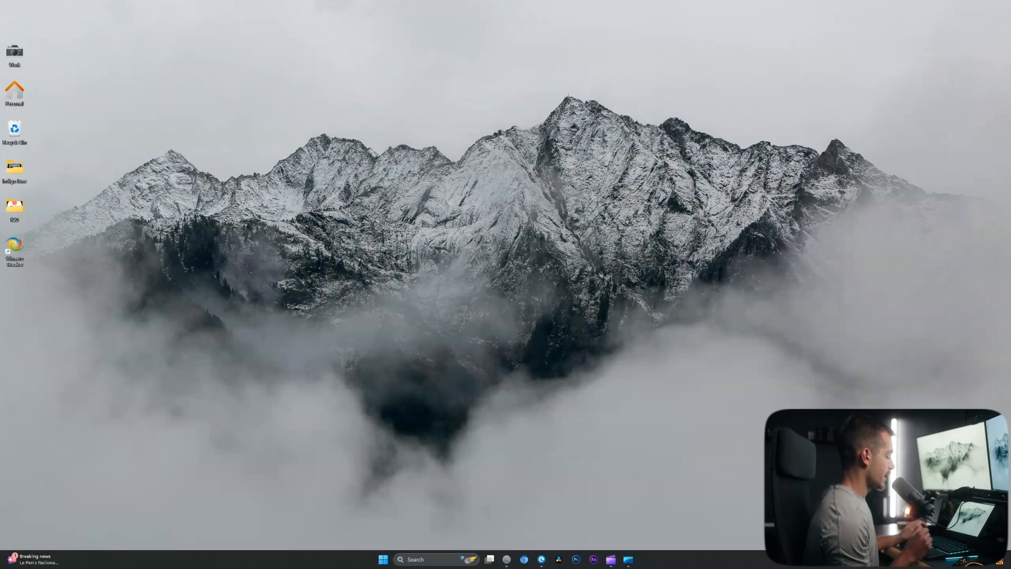
Launch Windows Settings from the taskbar icon.
click(635, 559)
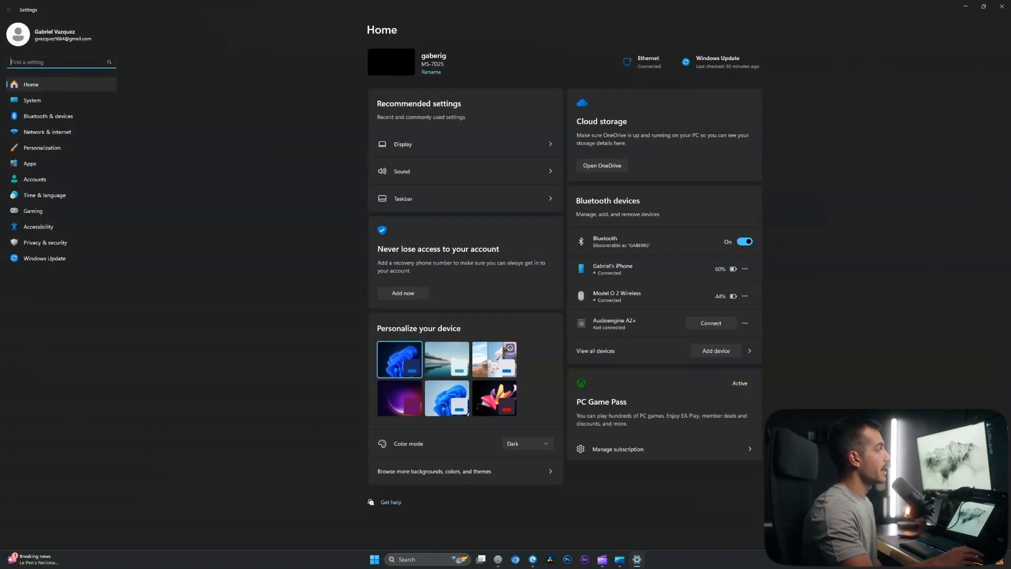
Go to System > Power, showing the screen and sleep options.
click(31, 100)
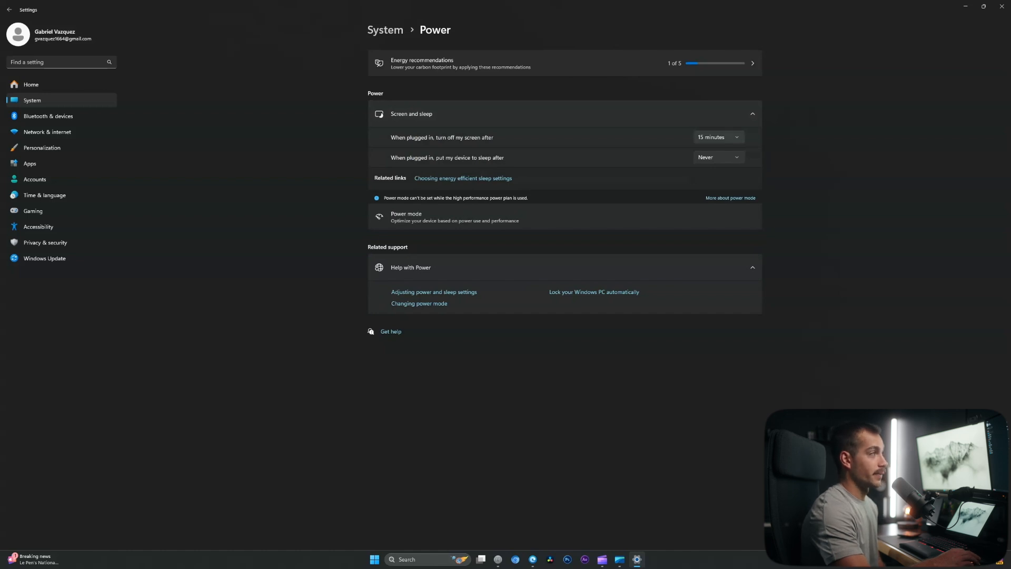
Set plugged-in sleep to 3 hours and change the screen-off time to 20 minutes.
click(717, 137)
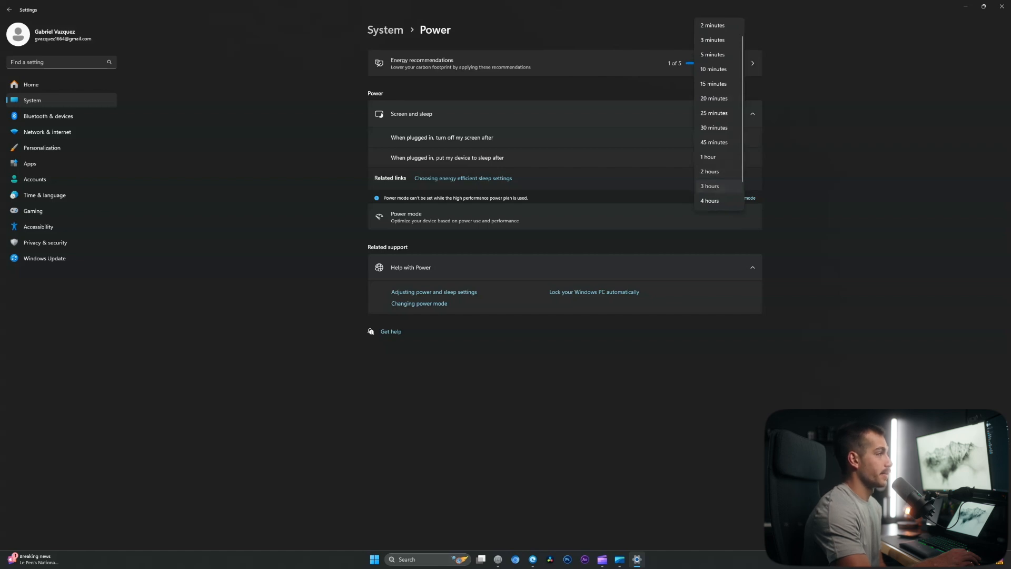
click(714, 83)
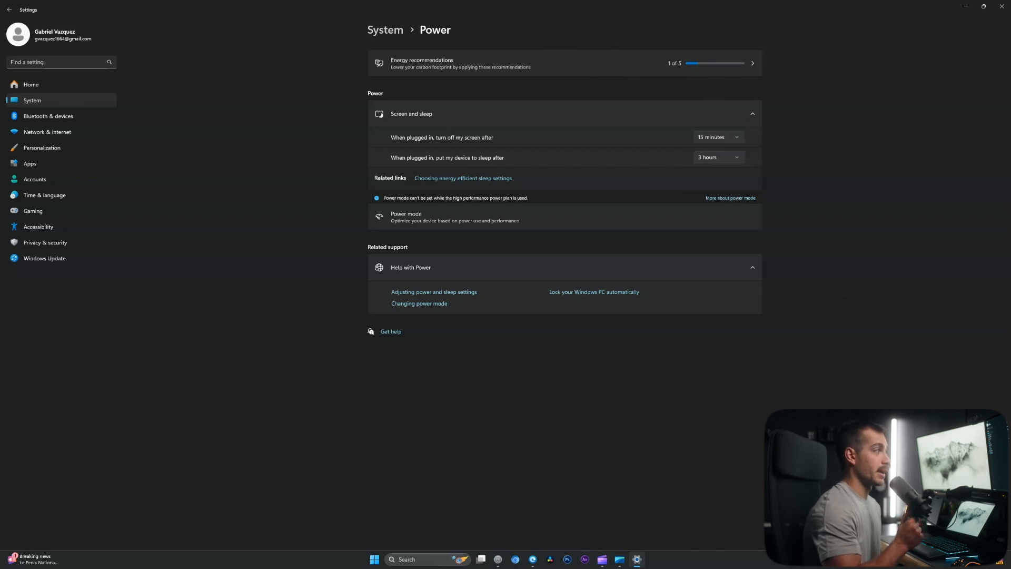
click(718, 137)
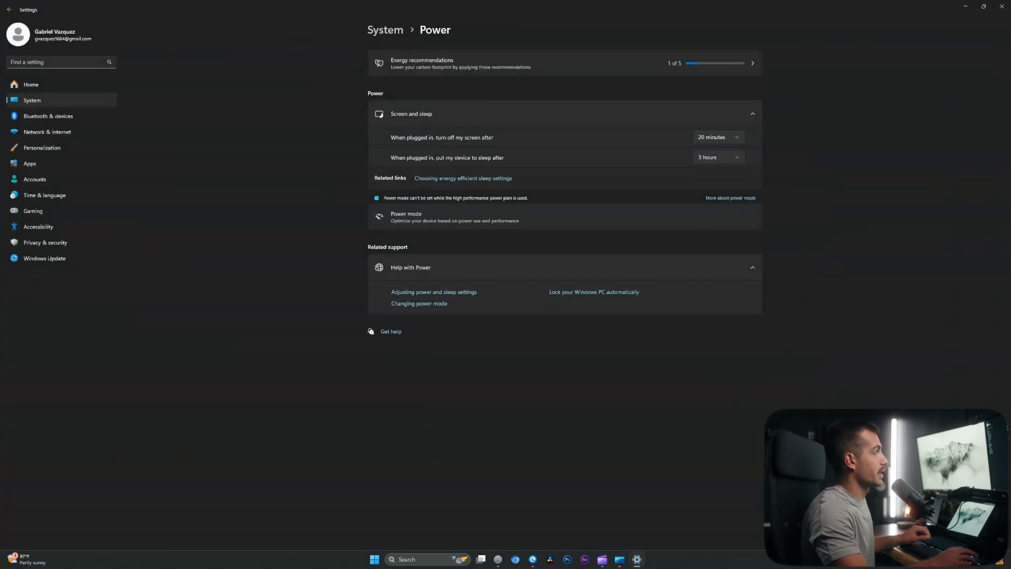
Review the Display settings, then reopen Settings to the System overview page.
click(9, 10)
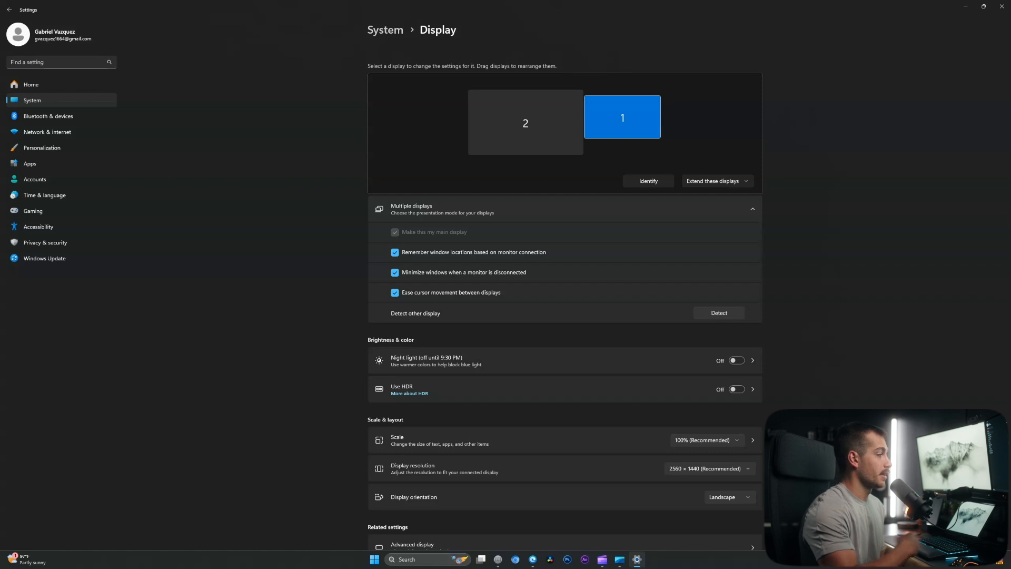
scroll(down, 3)
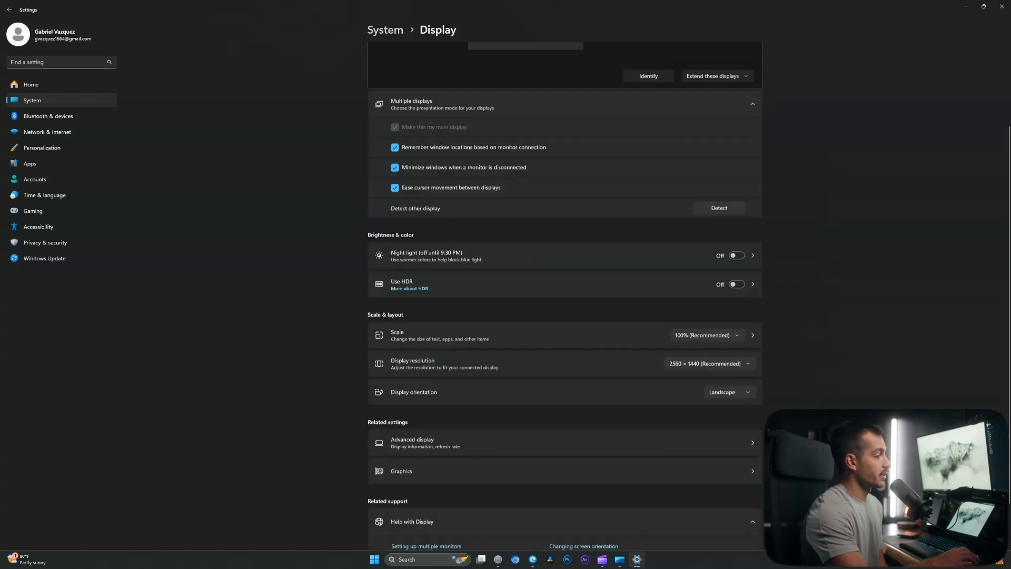
scroll(down, 3)
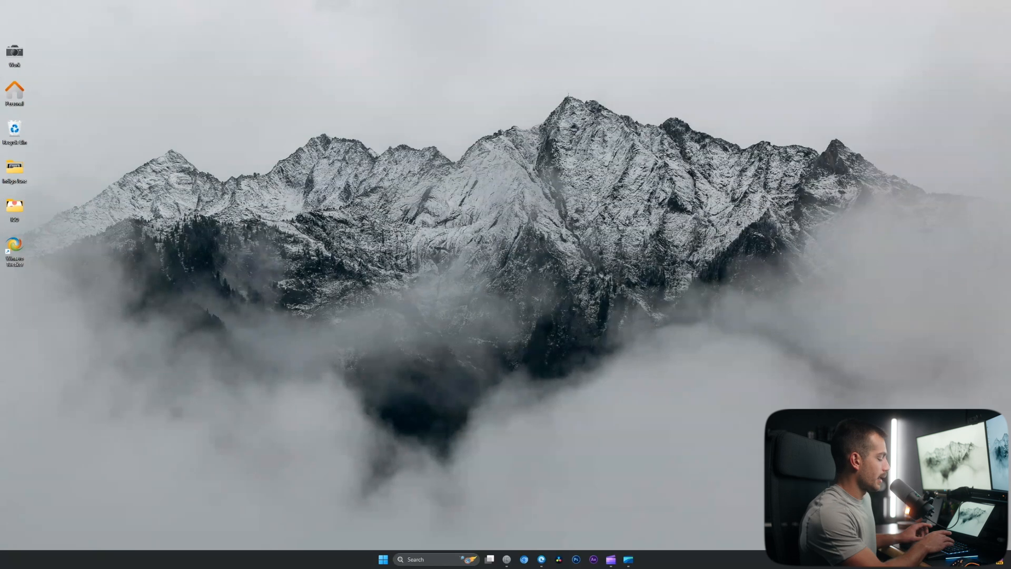
click(637, 560)
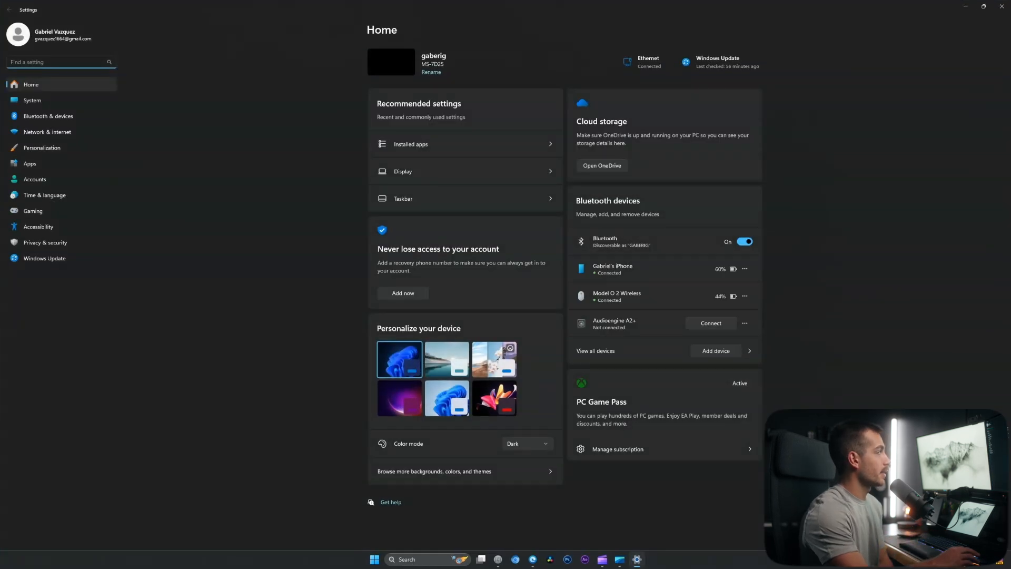
click(31, 101)
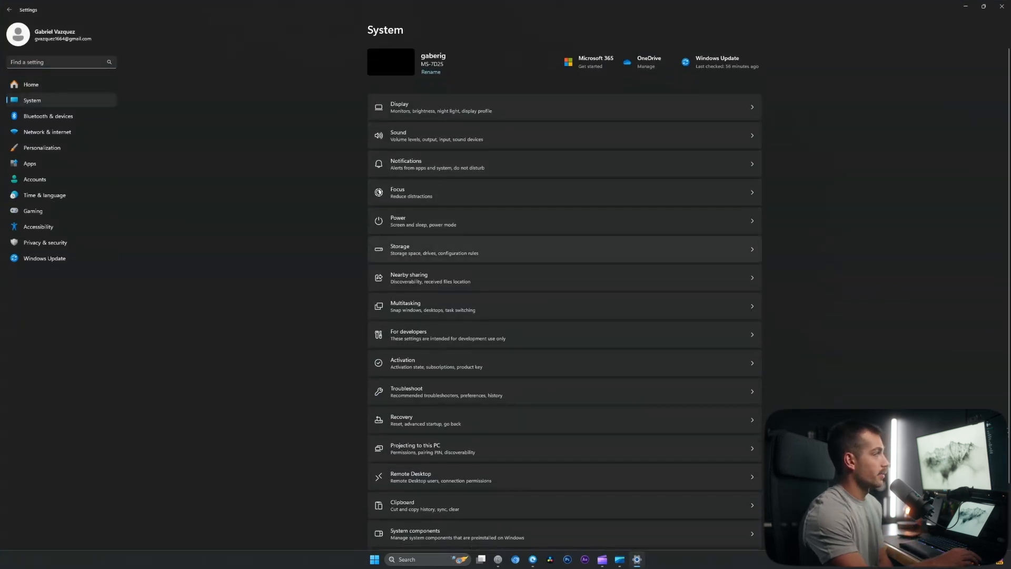